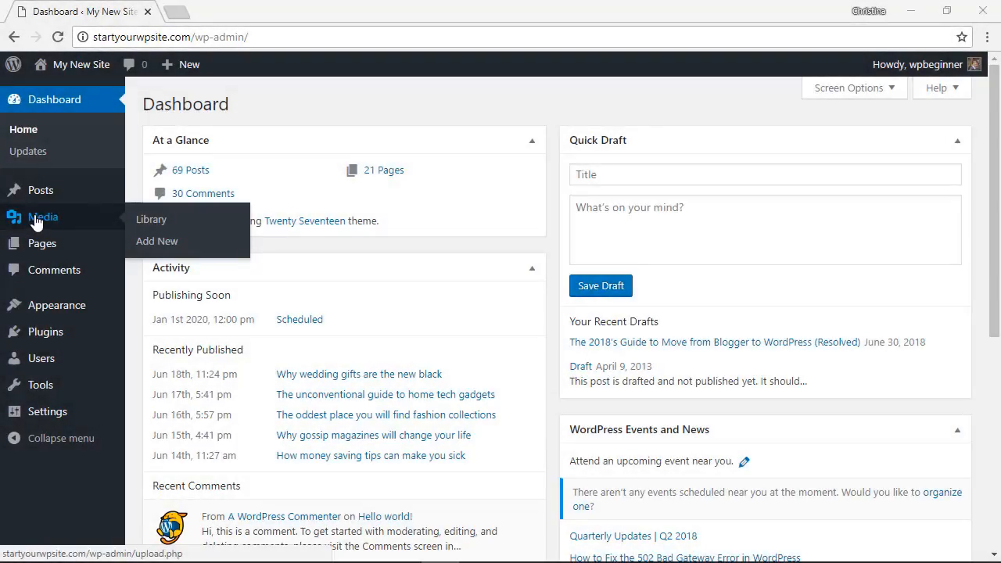
# Step: View the Media Library and bring up the Edit Media page for games_new-final-fantasy-legend_211K.jpg
pyautogui.click(150, 219)
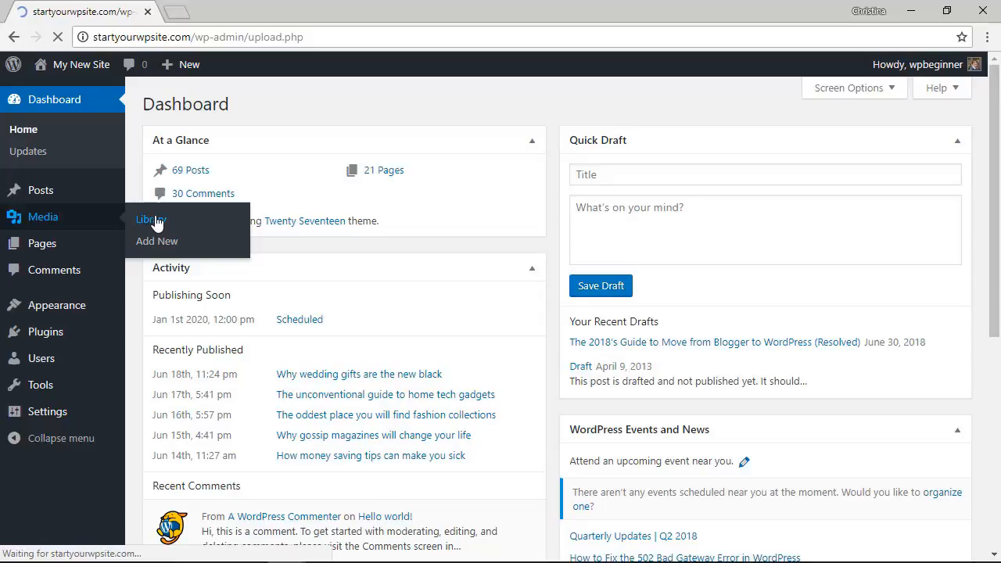
pyautogui.click(150, 219)
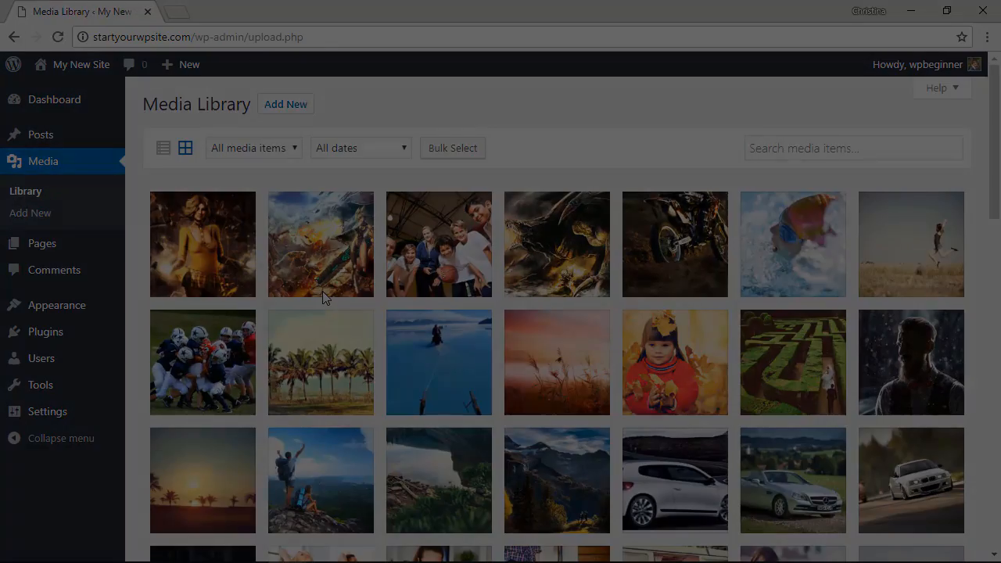
pyautogui.click(319, 244)
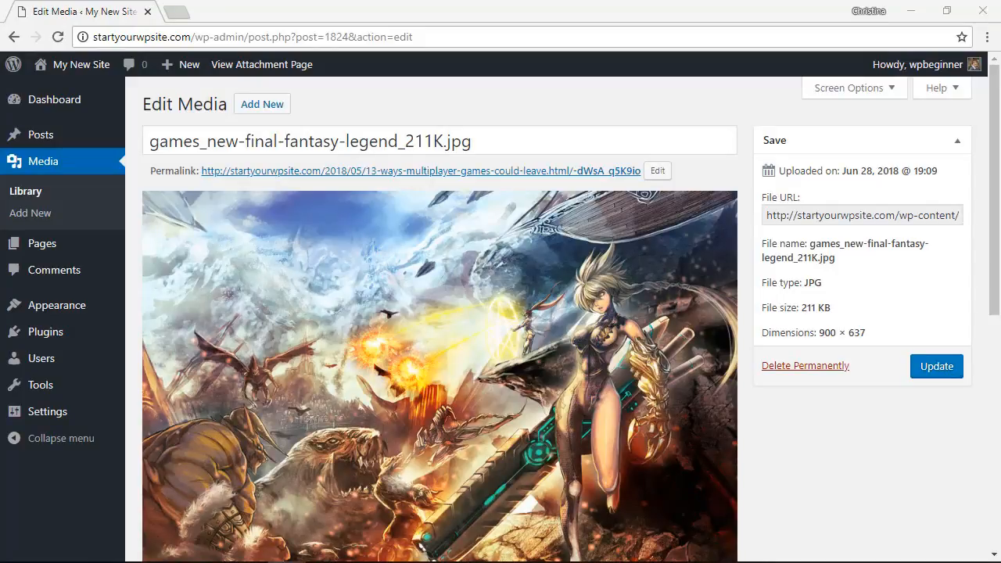
pyautogui.moveTo(46, 332)
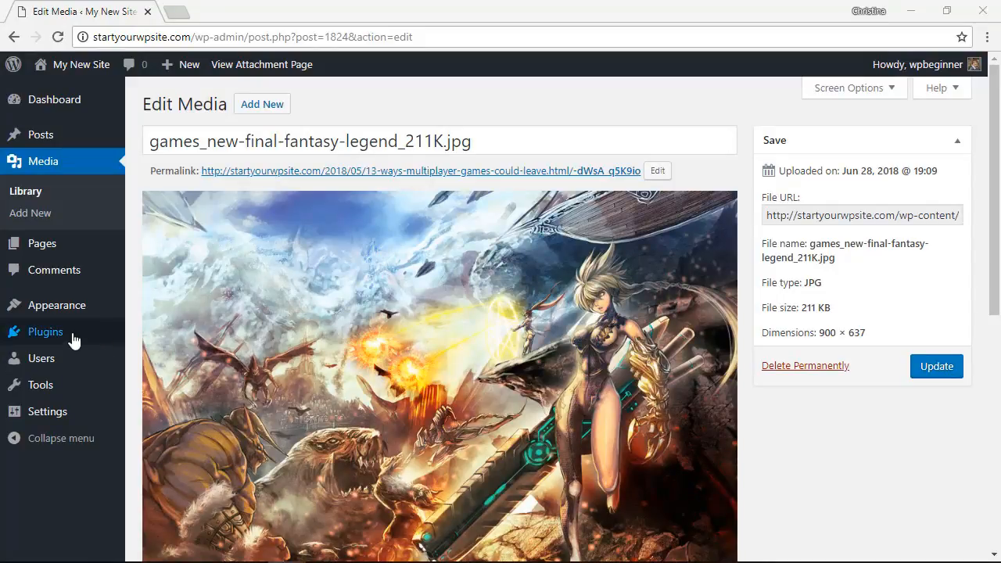
# Step: Search 'auto upload images' under Add New plugins, then install and activate Auto Upload Images
pyautogui.click(156, 357)
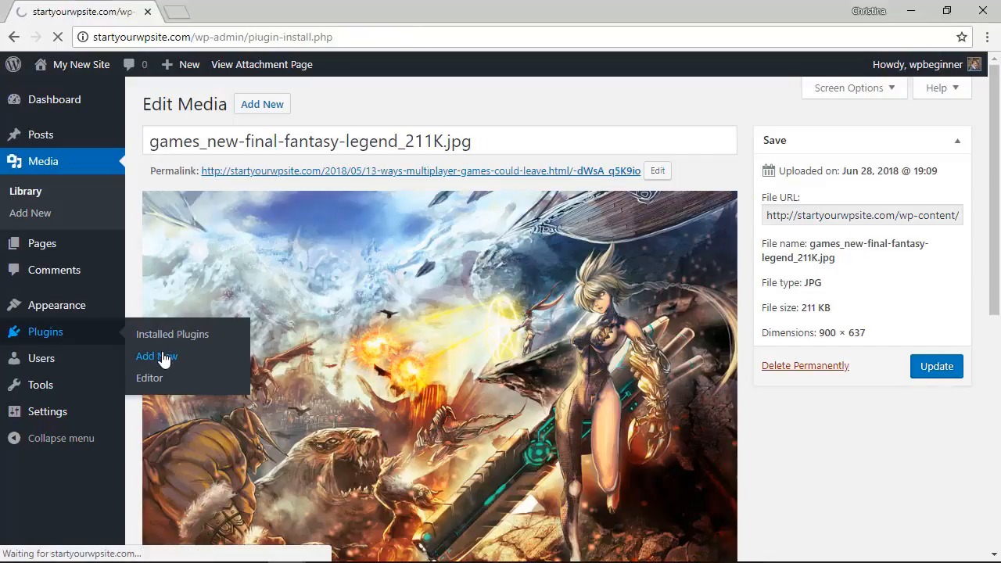
pyautogui.click(156, 357)
pyautogui.write('auto upload image')
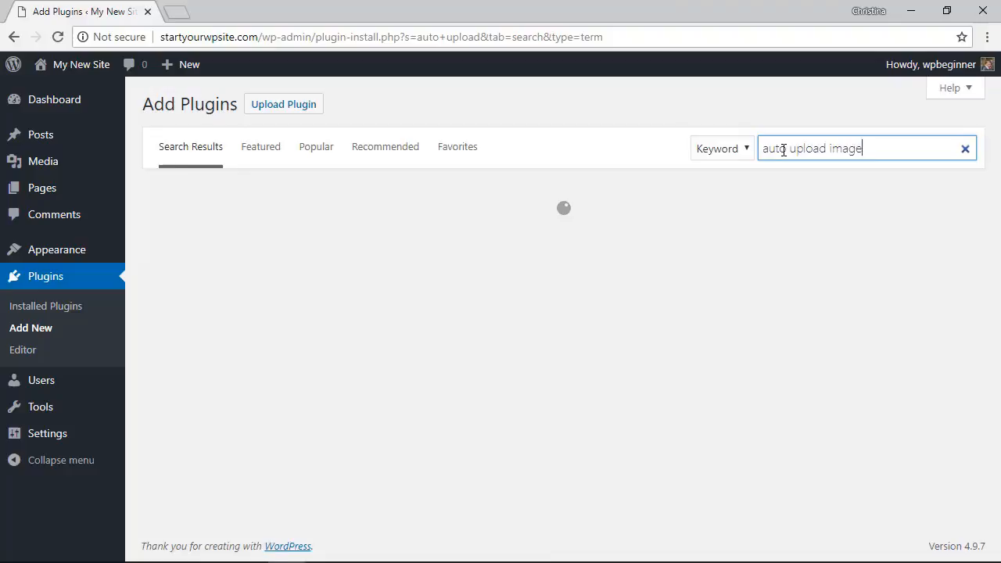
pyautogui.press('Return')
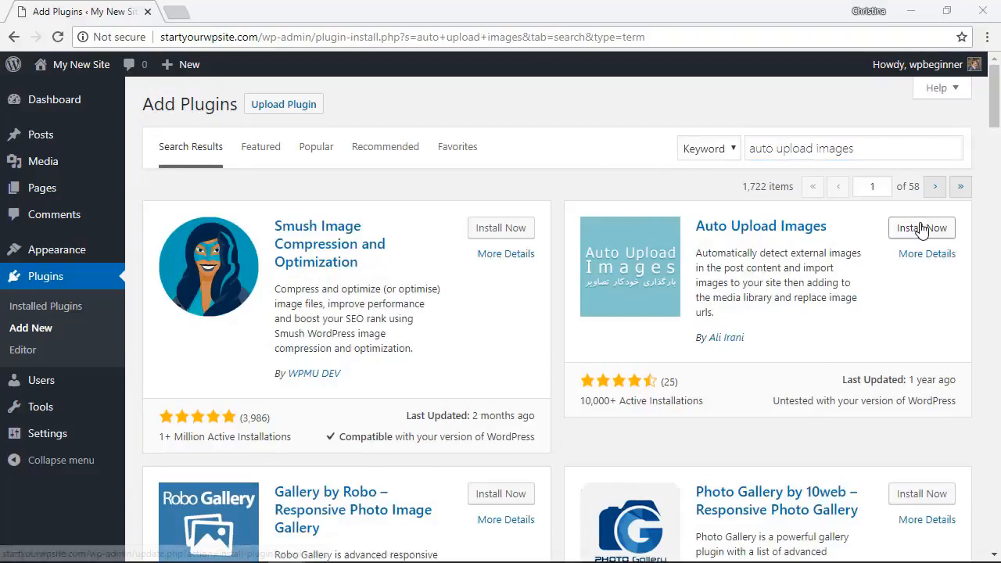
pyautogui.click(921, 228)
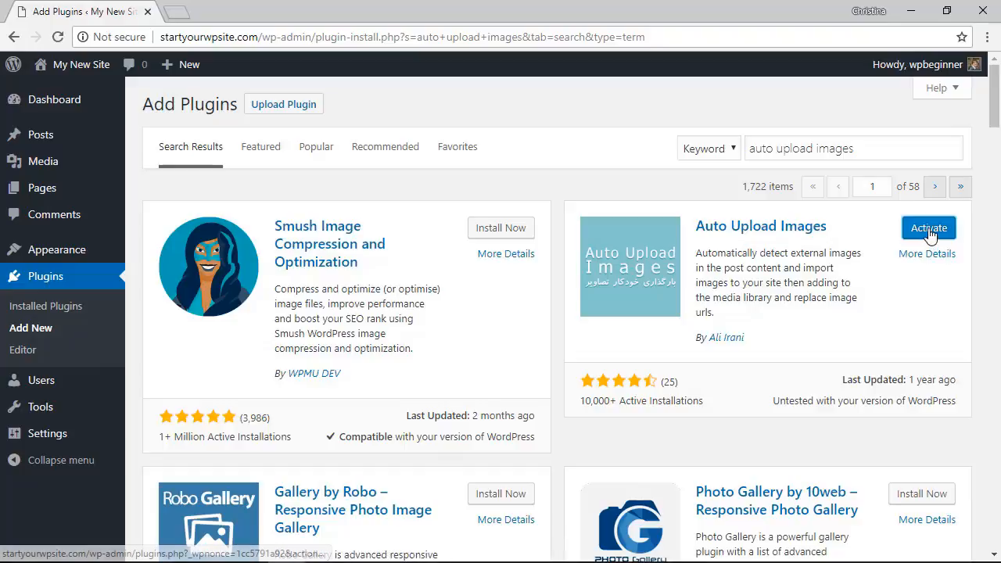
pyautogui.click(929, 228)
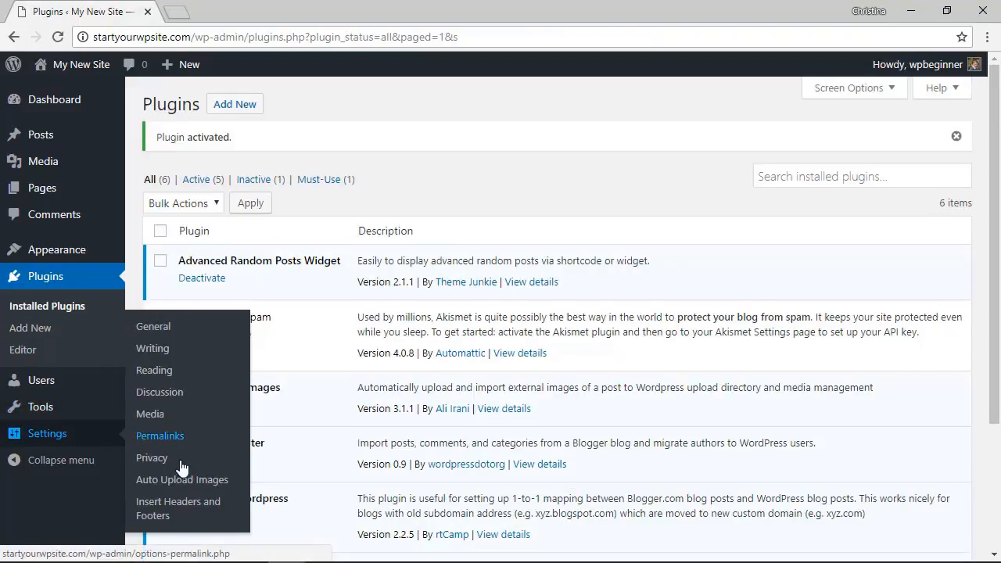
# Step: Save the Auto Upload Images settings with the default base URL, image name and alt name
pyautogui.click(182, 479)
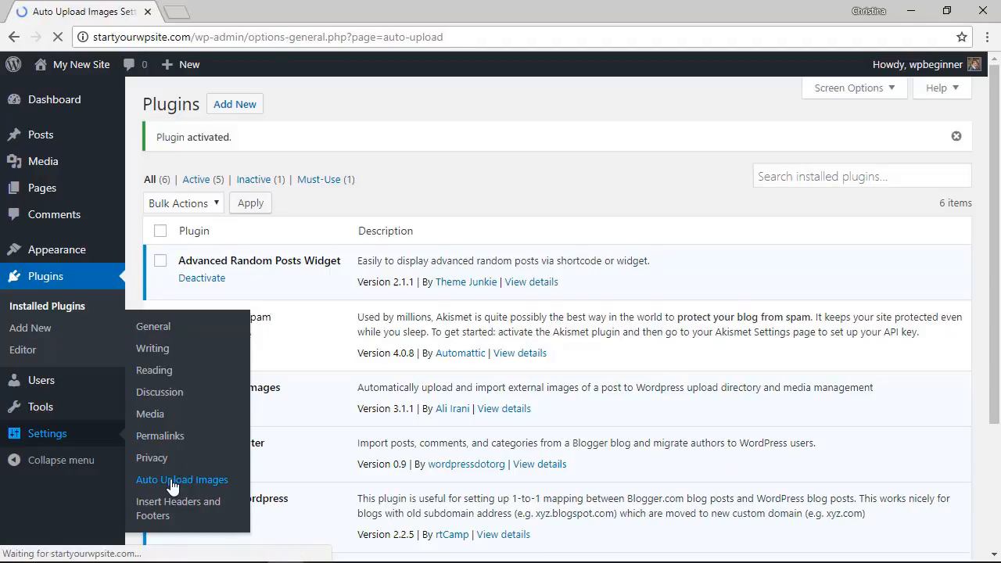
pyautogui.click(182, 479)
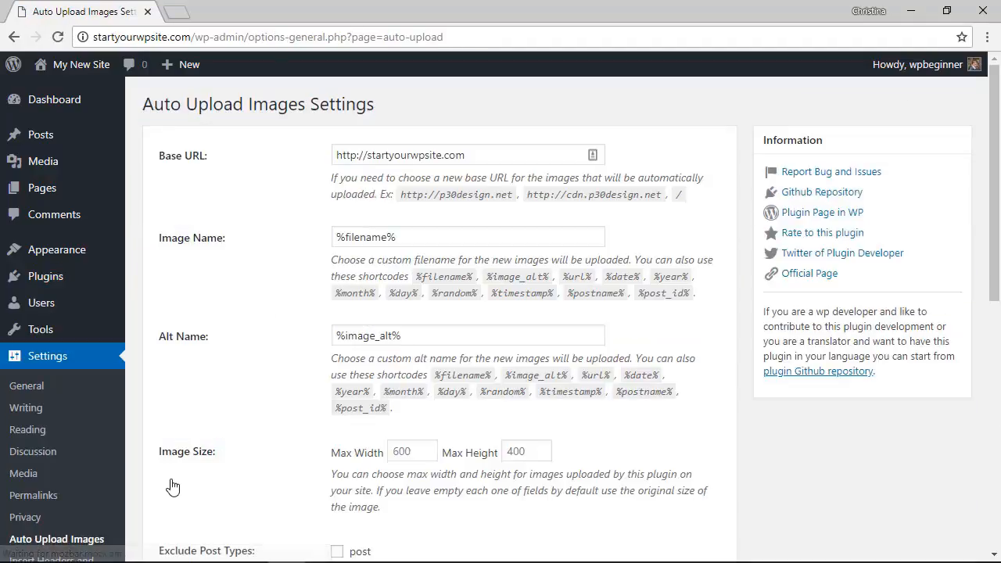
pyautogui.moveTo(266, 232)
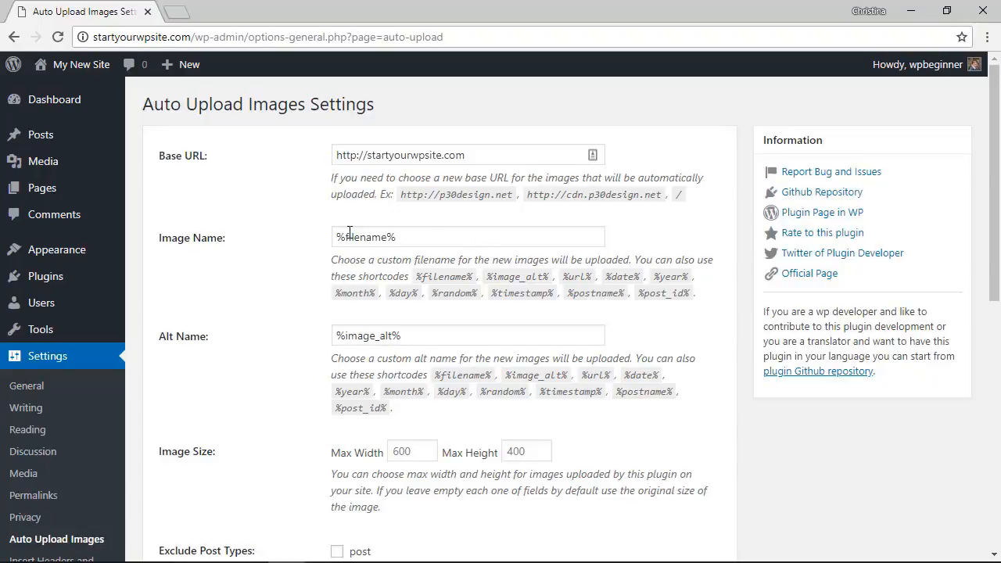
pyautogui.moveTo(297, 430)
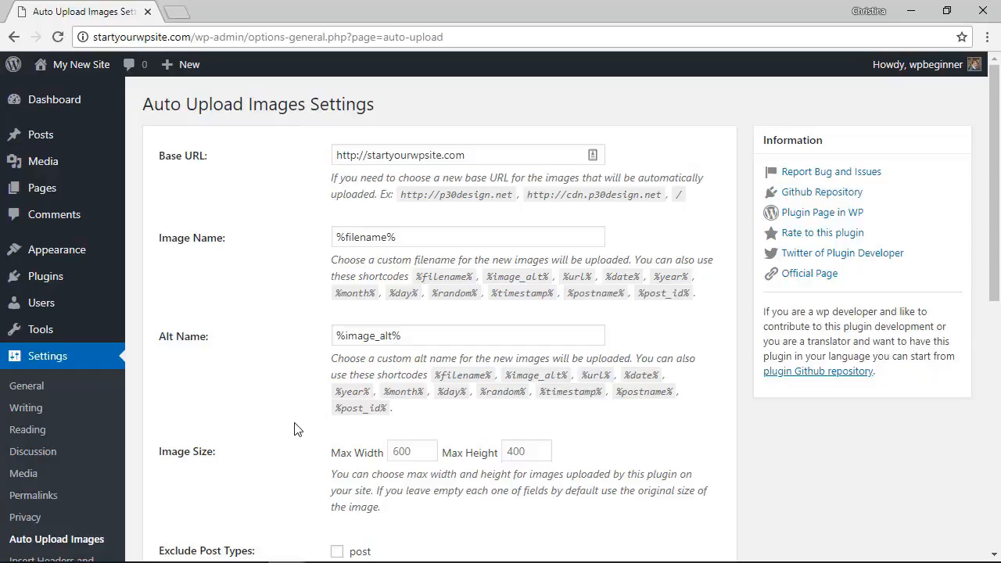
pyautogui.scroll(-3)
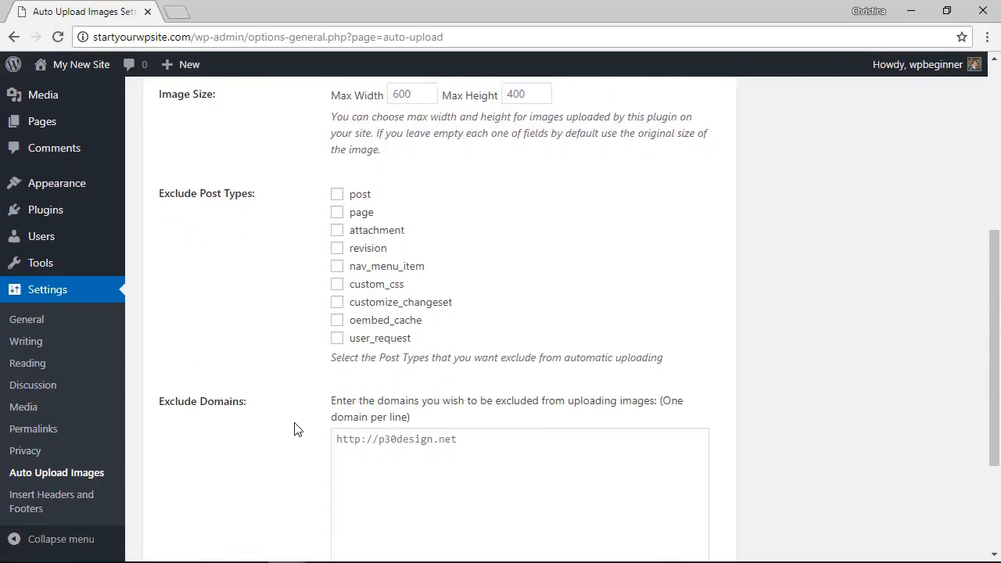
pyautogui.scroll(-3)
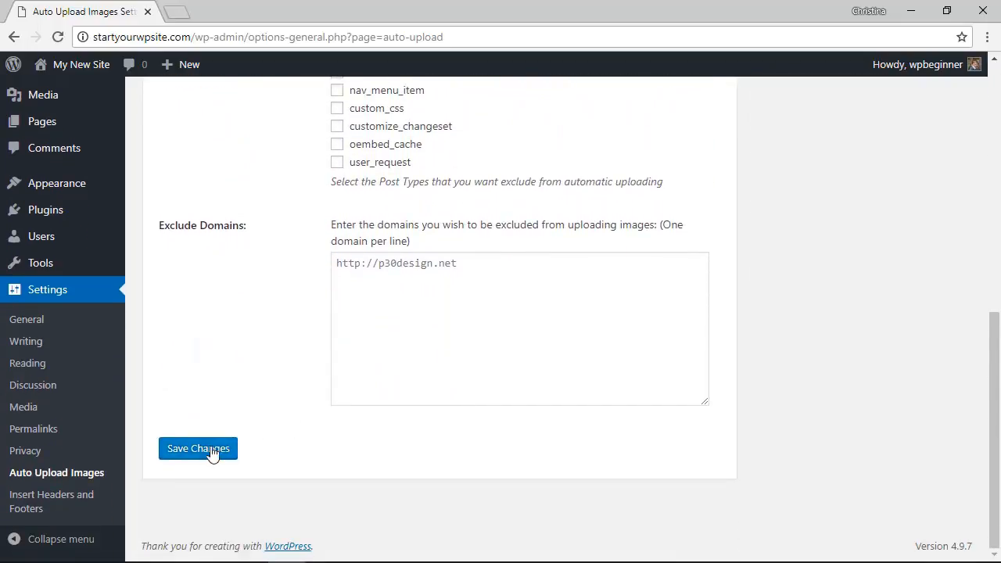
pyautogui.click(197, 447)
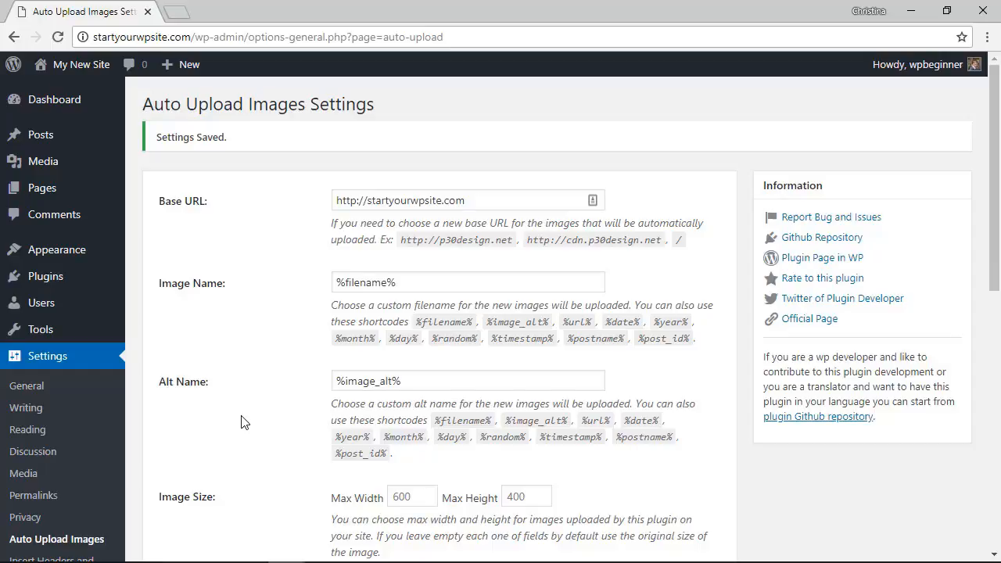
pyautogui.moveTo(207, 297)
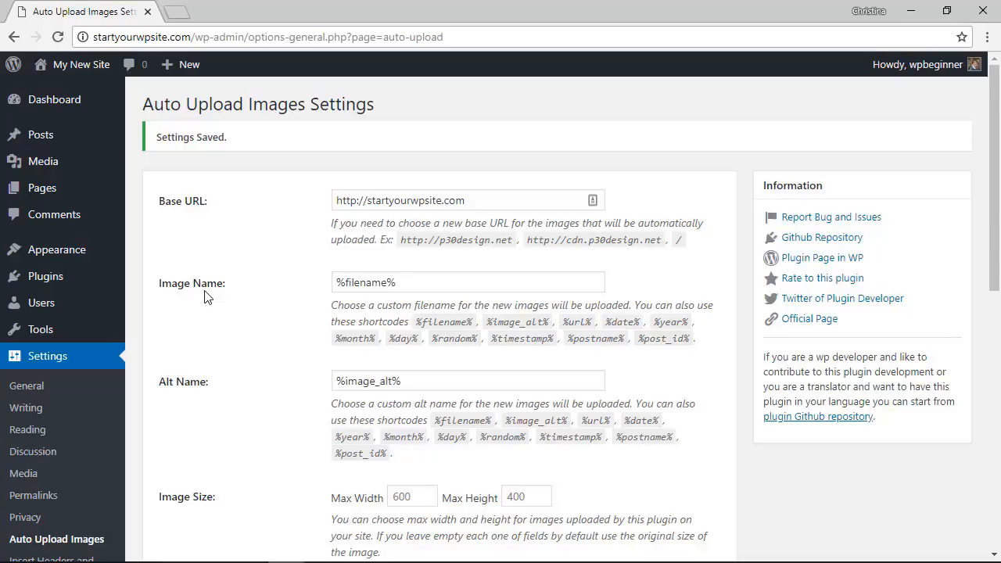
pyautogui.moveTo(131, 150)
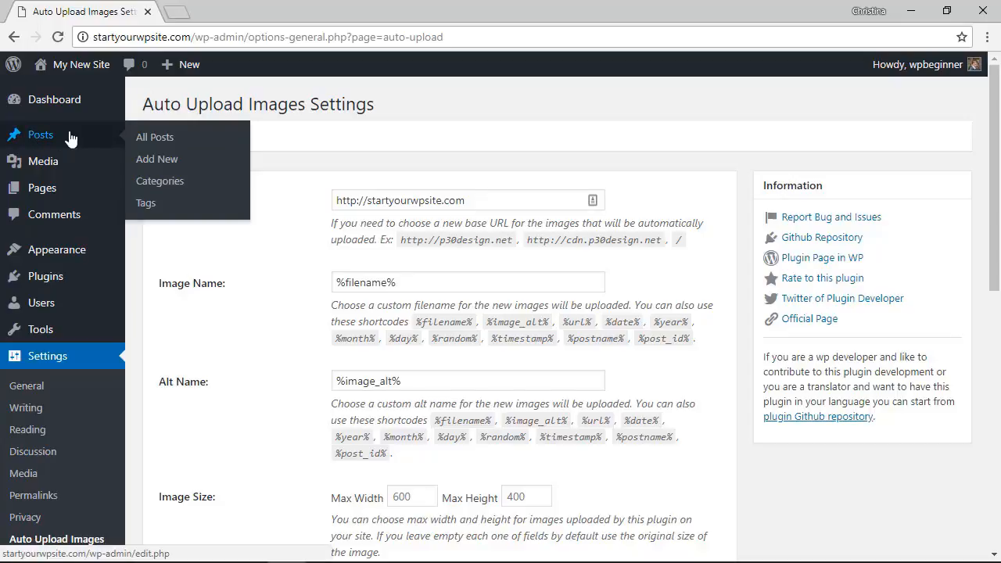
# Step: Set the Posts list's Screen Options to 999 items per page so all 72 posts show at once
pyautogui.click(155, 138)
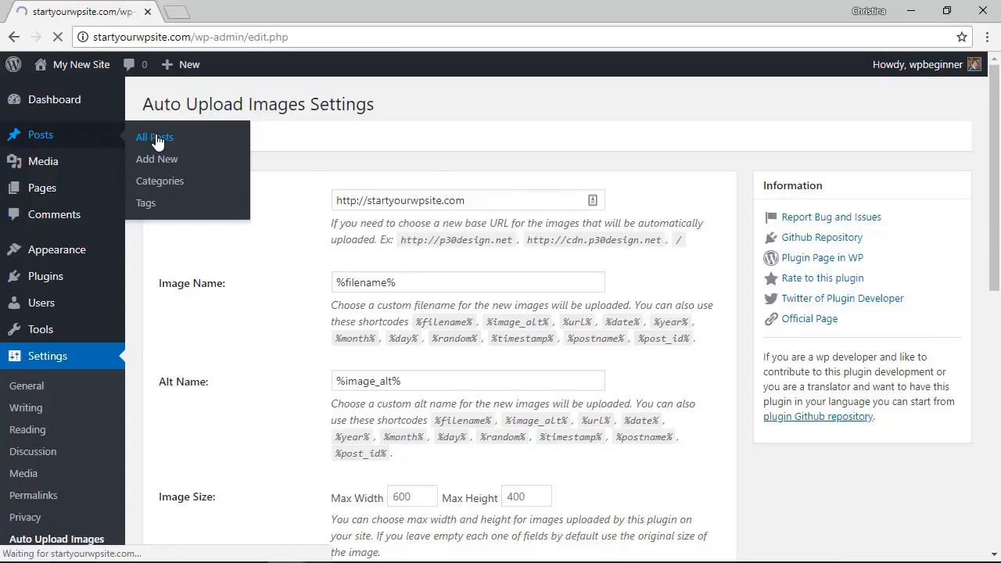
pyautogui.click(153, 138)
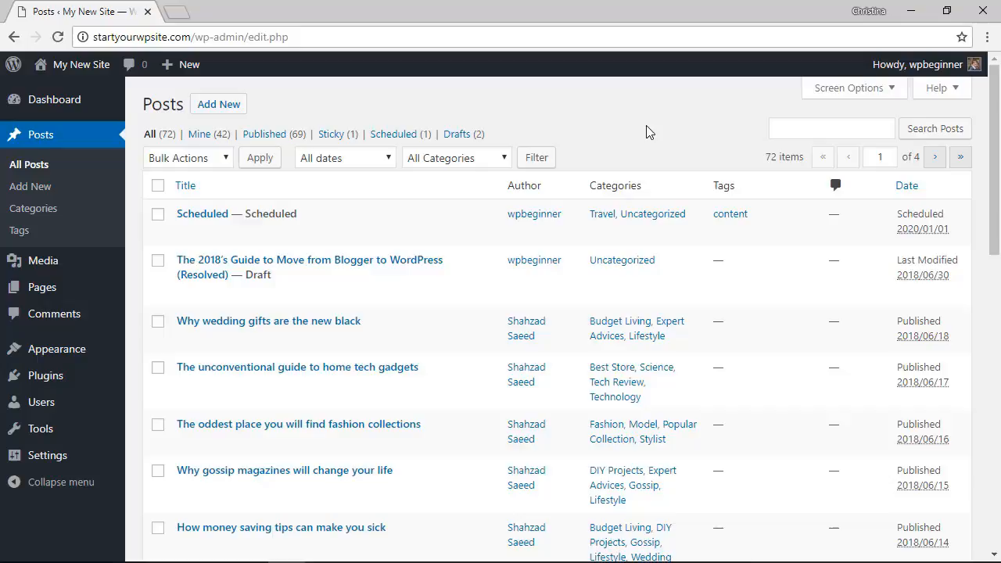
pyautogui.moveTo(838, 94)
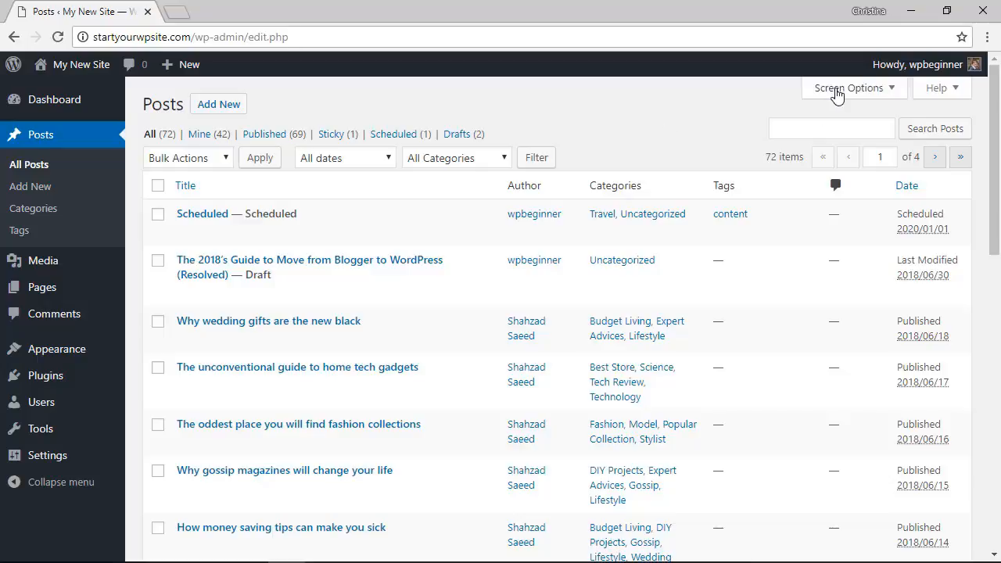
pyautogui.click(848, 88)
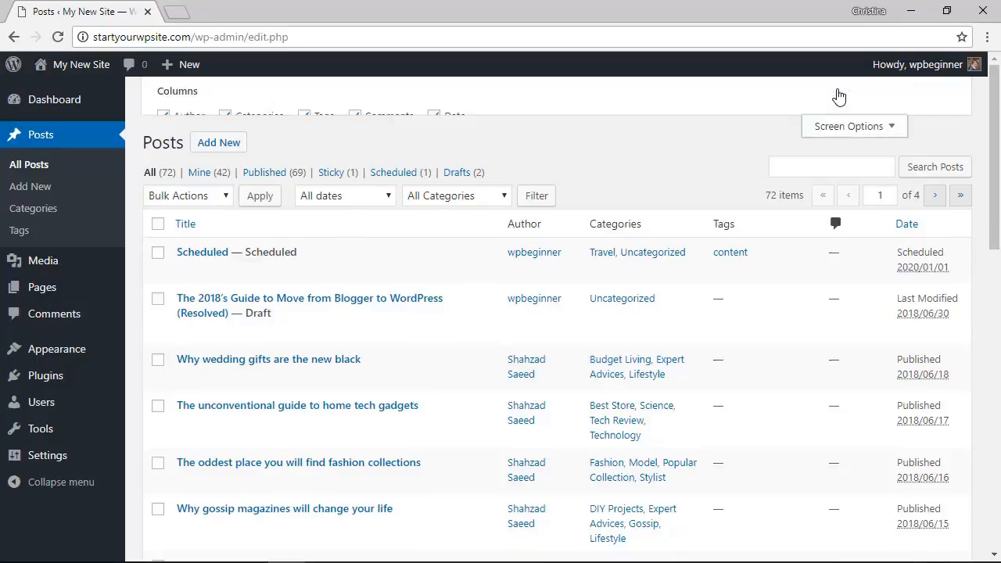
pyautogui.click(848, 125)
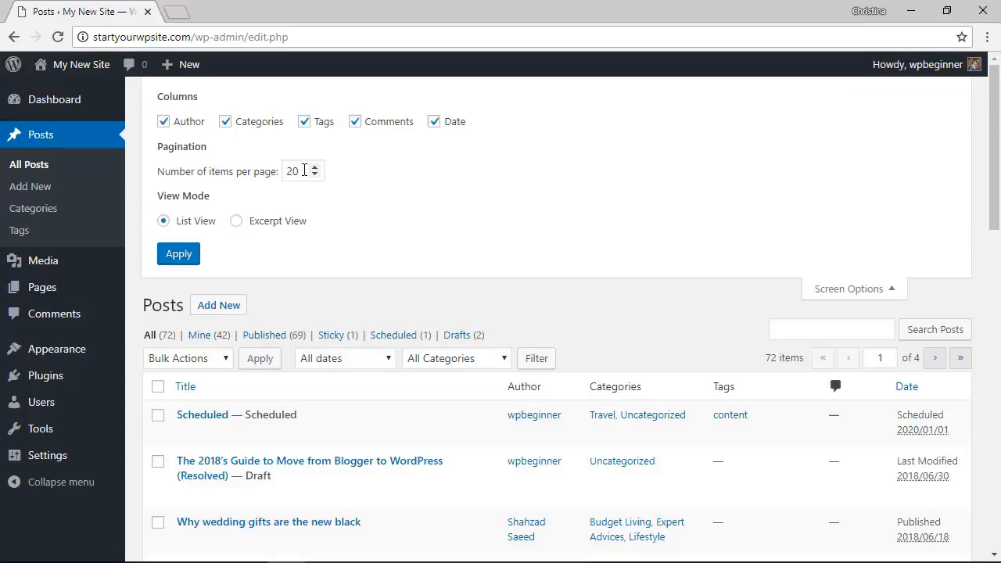
pyautogui.tripleClick(294, 171)
pyautogui.write('999')
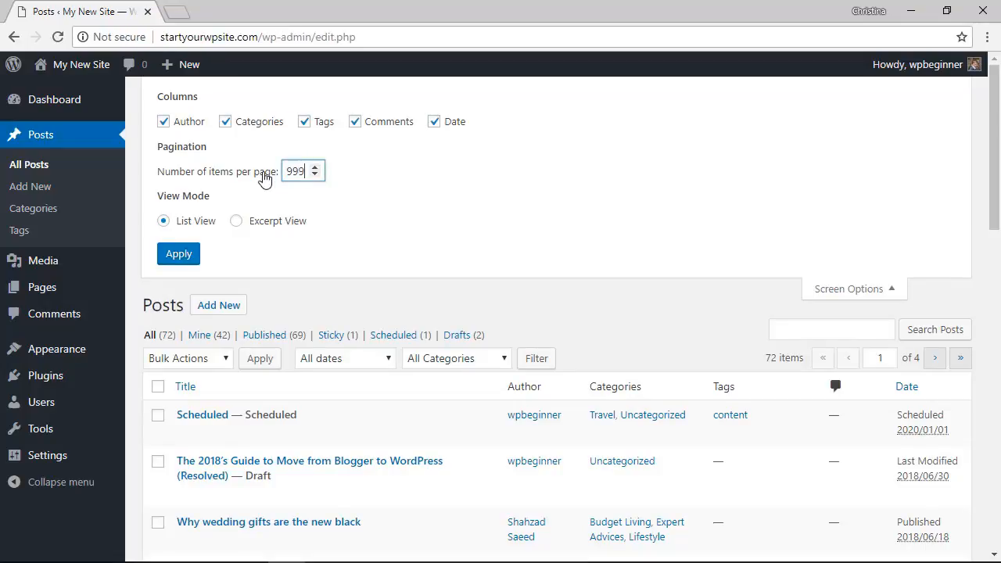
pyautogui.click(178, 253)
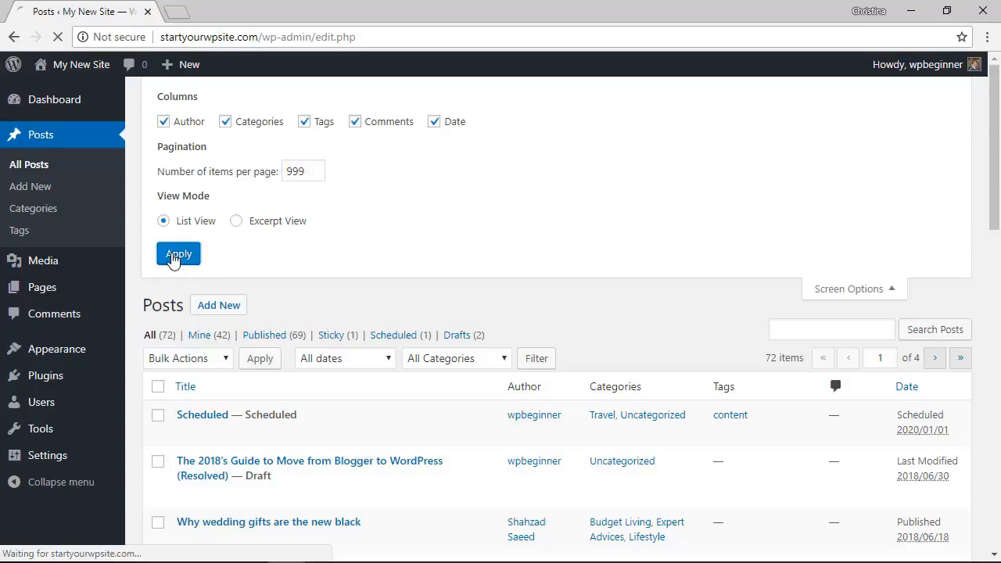
pyautogui.click(178, 255)
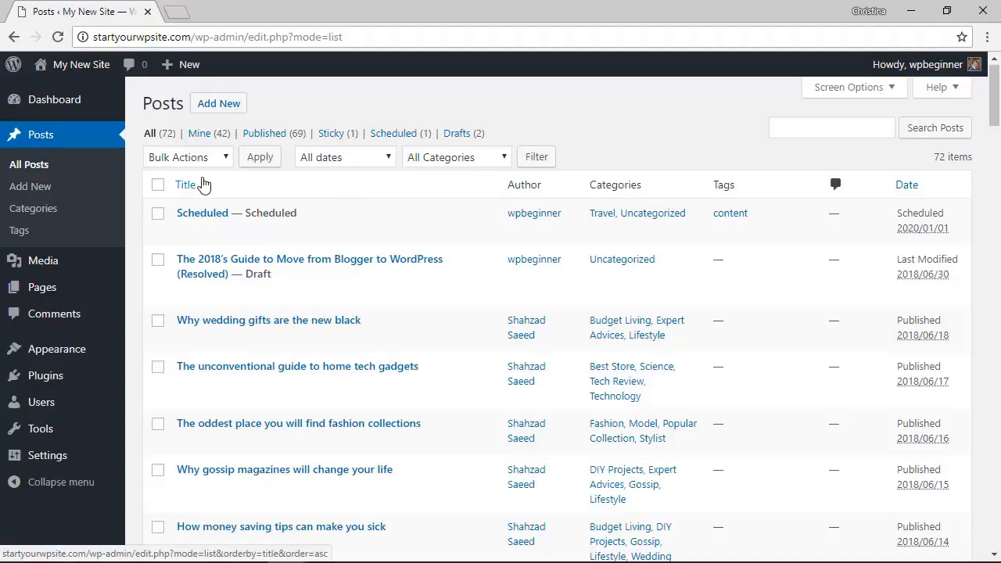
pyautogui.moveTo(156, 184)
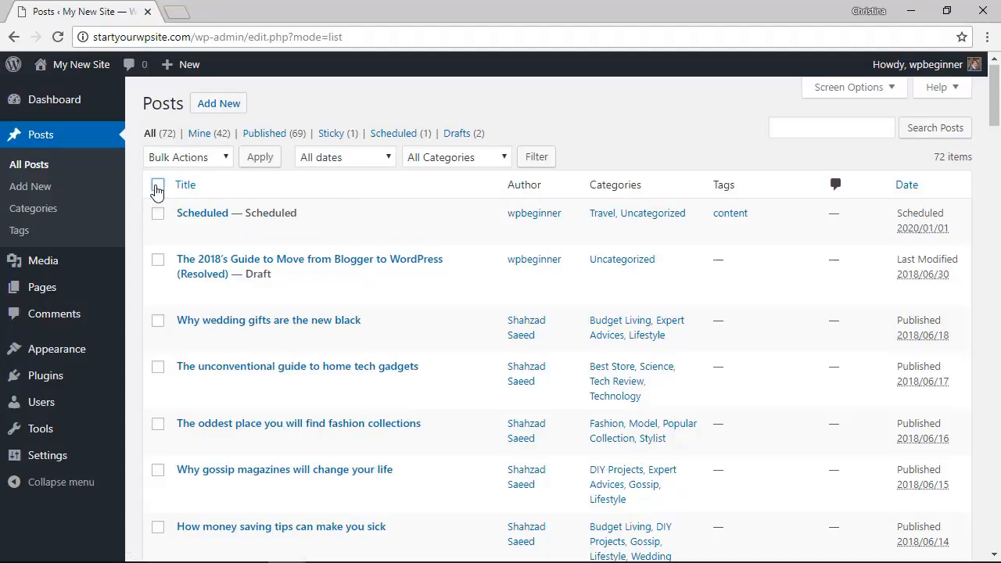
# Step: Select all 72 posts, bulk-edit them and update with no field changes so each is re-saved
pyautogui.click(156, 185)
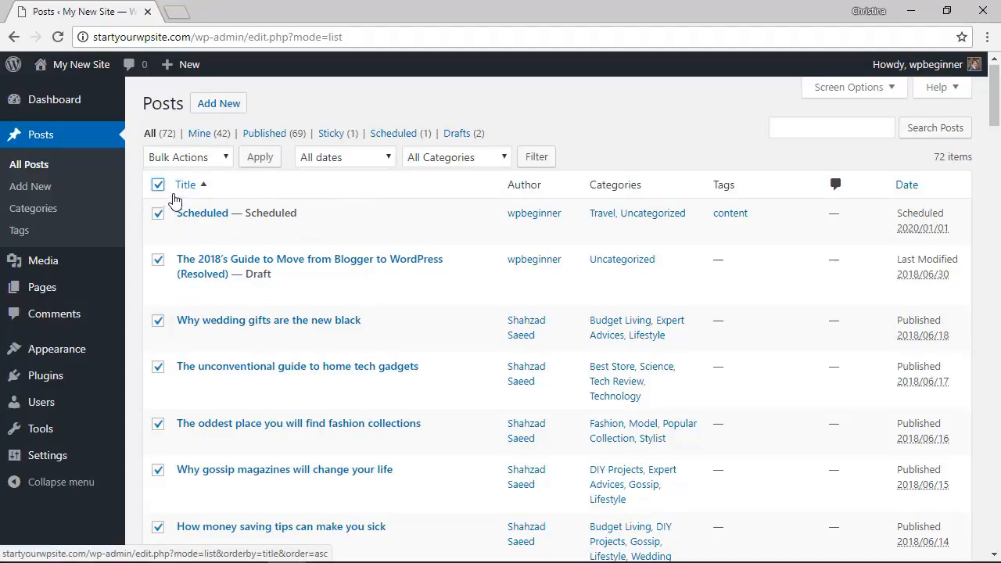
pyautogui.click(188, 156)
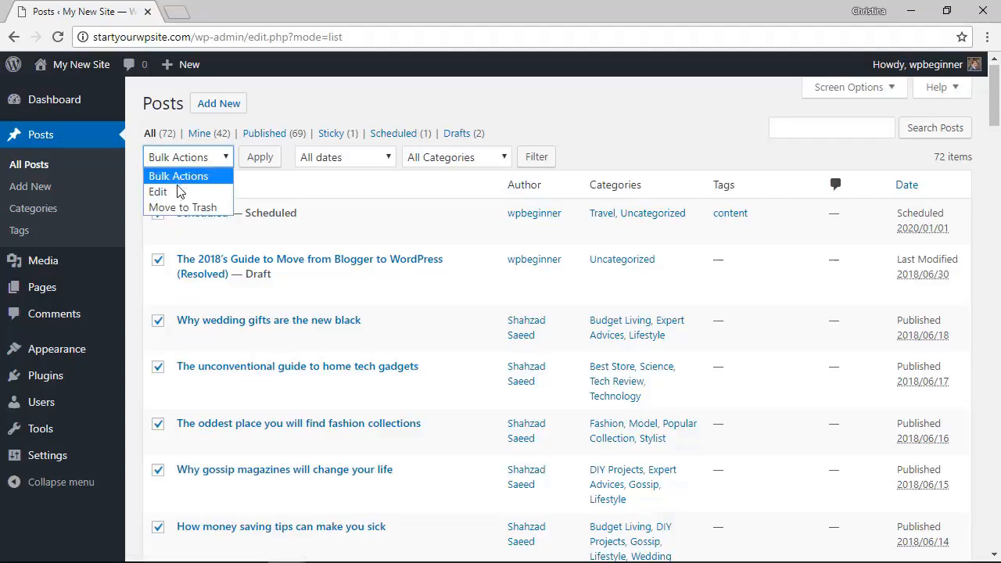
pyautogui.click(158, 191)
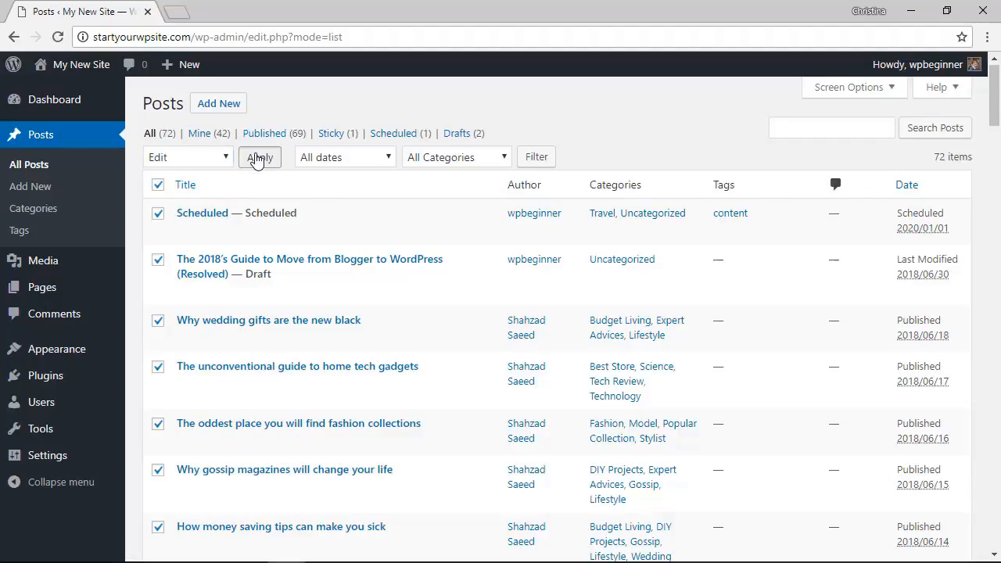
pyautogui.click(260, 156)
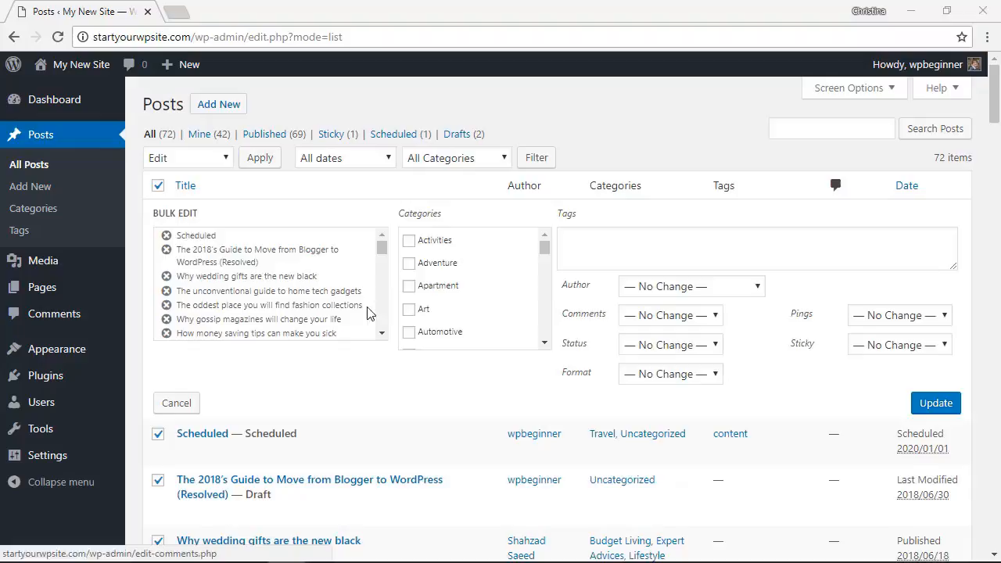
pyautogui.moveTo(500, 272)
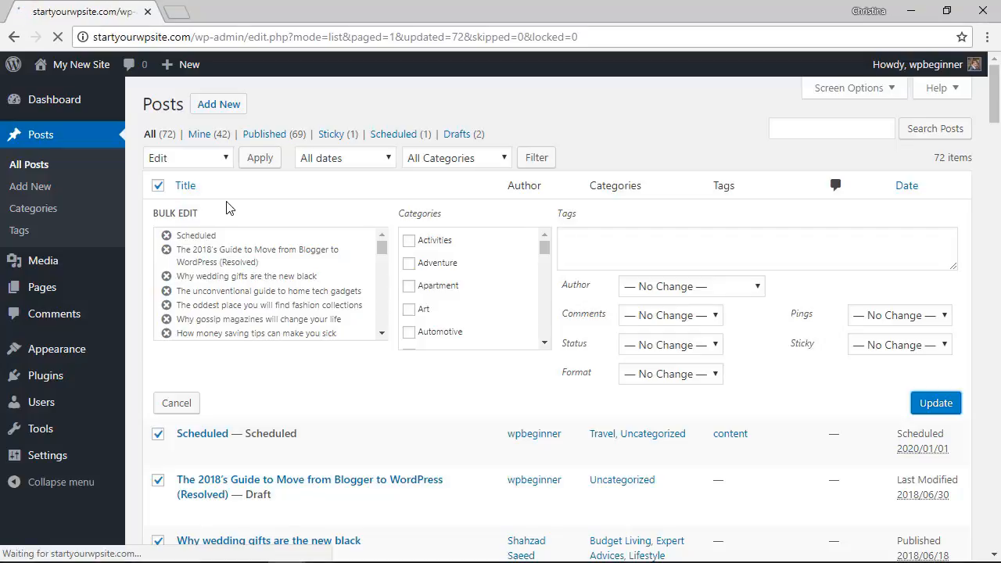
pyautogui.click(936, 403)
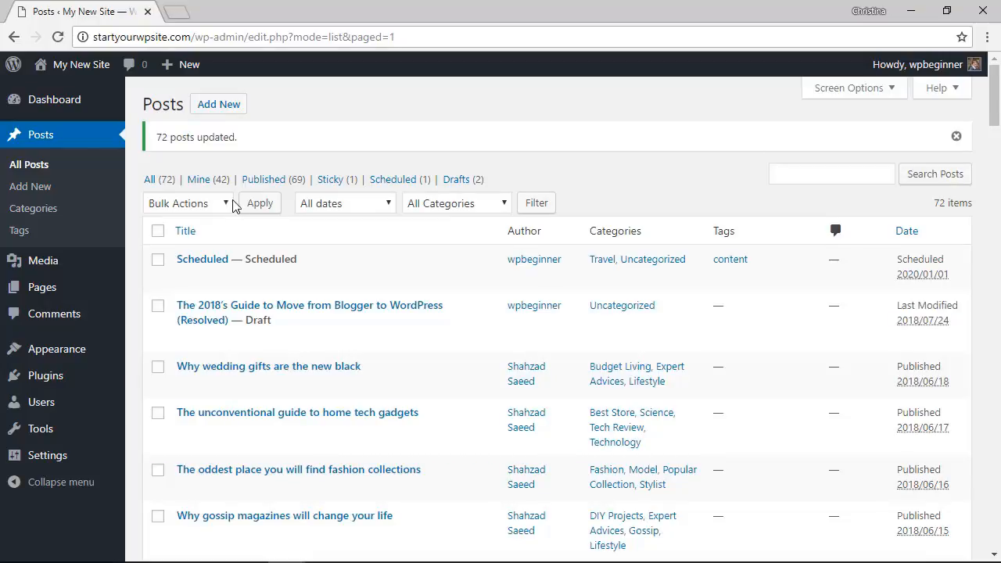
pyautogui.moveTo(132, 144)
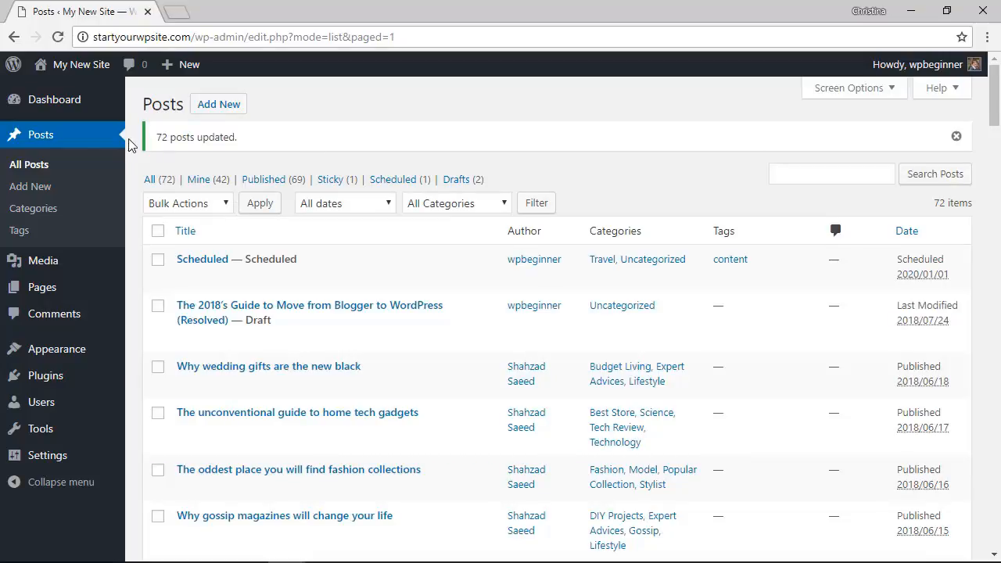
pyautogui.moveTo(246, 152)
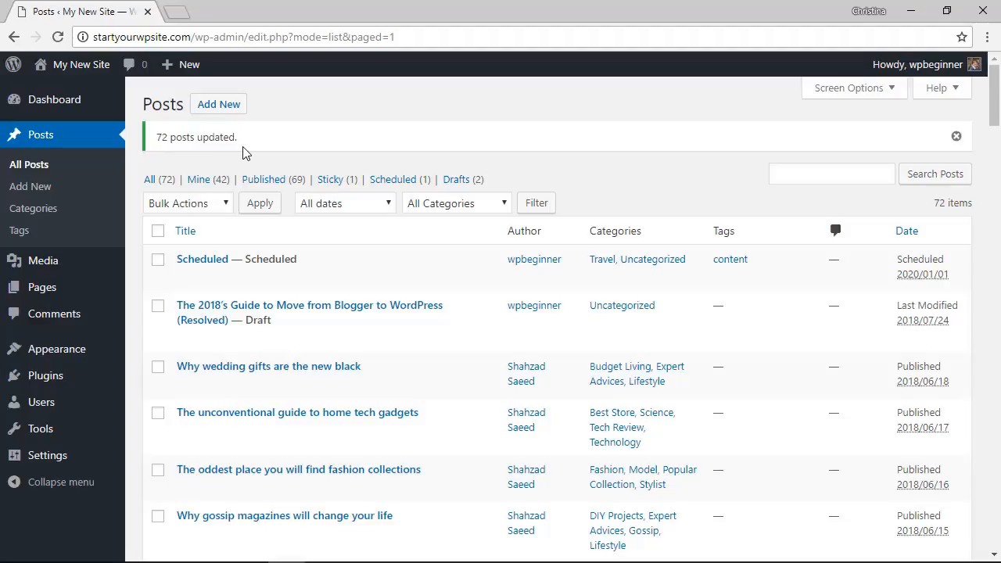
pyautogui.moveTo(270, 147)
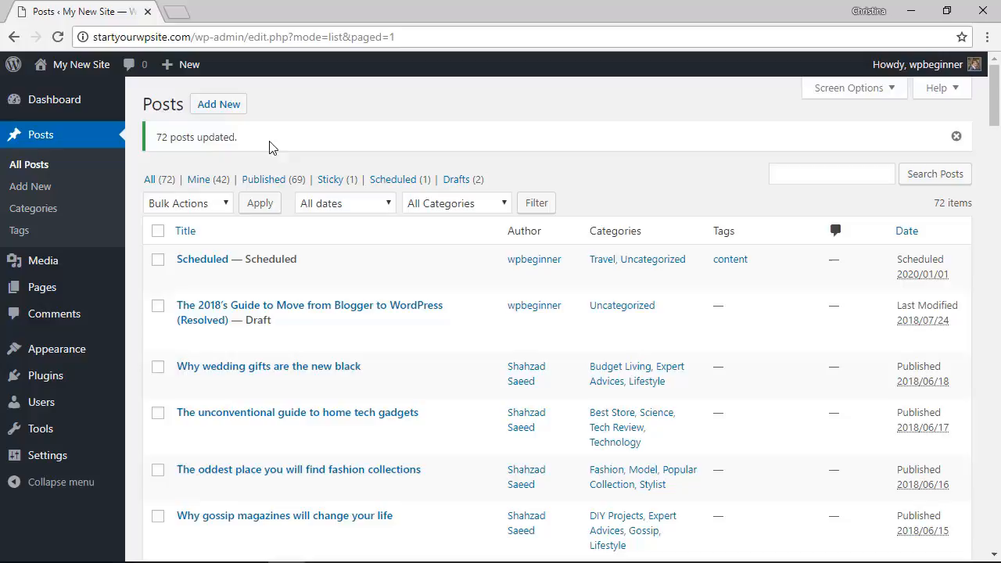
pyautogui.moveTo(363, 125)
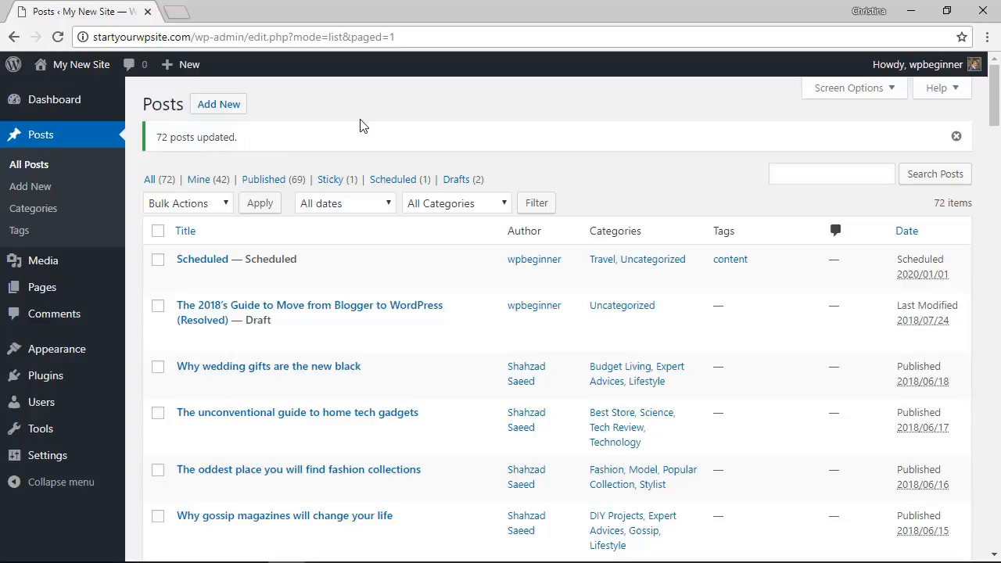
pyautogui.moveTo(307, 138)
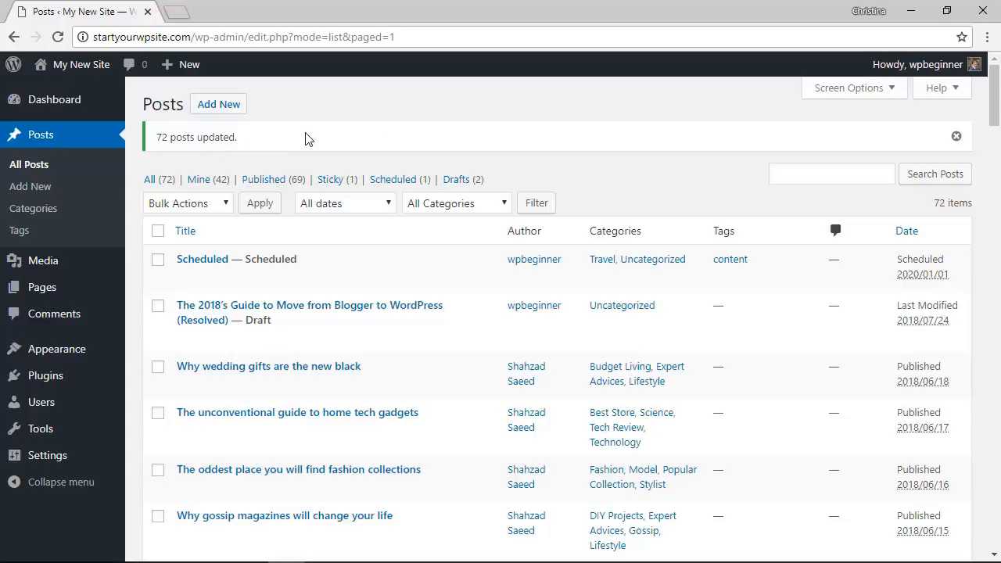
# Step: Scroll past the posts list and view the Media Library, now listing 109 items
pyautogui.scroll(-3)
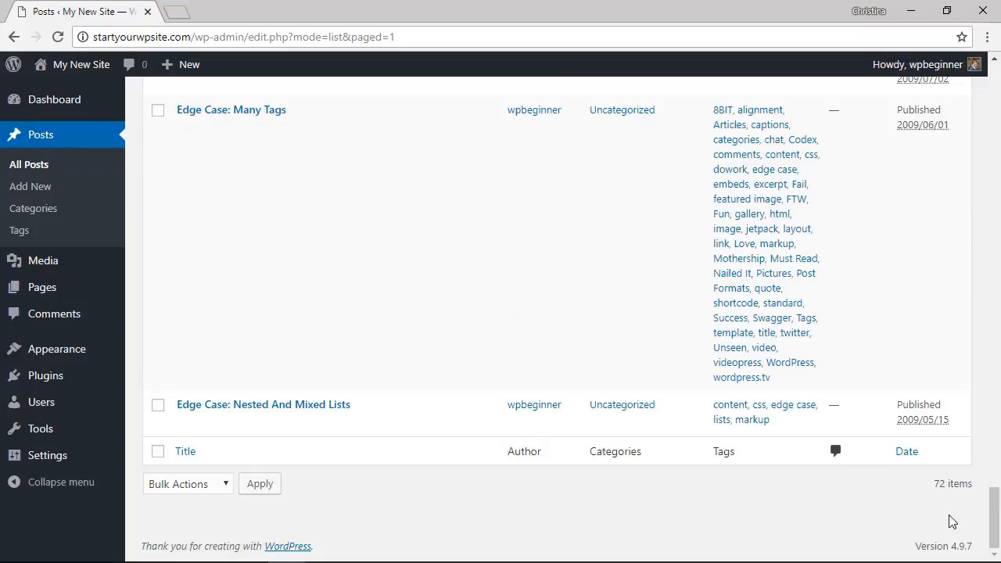
pyautogui.moveTo(884, 550)
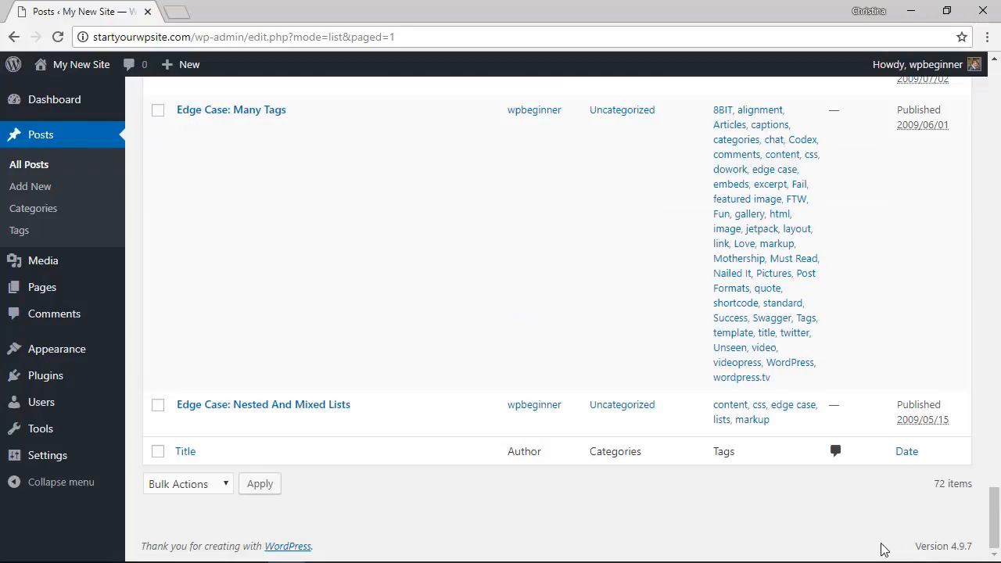
pyautogui.click(43, 259)
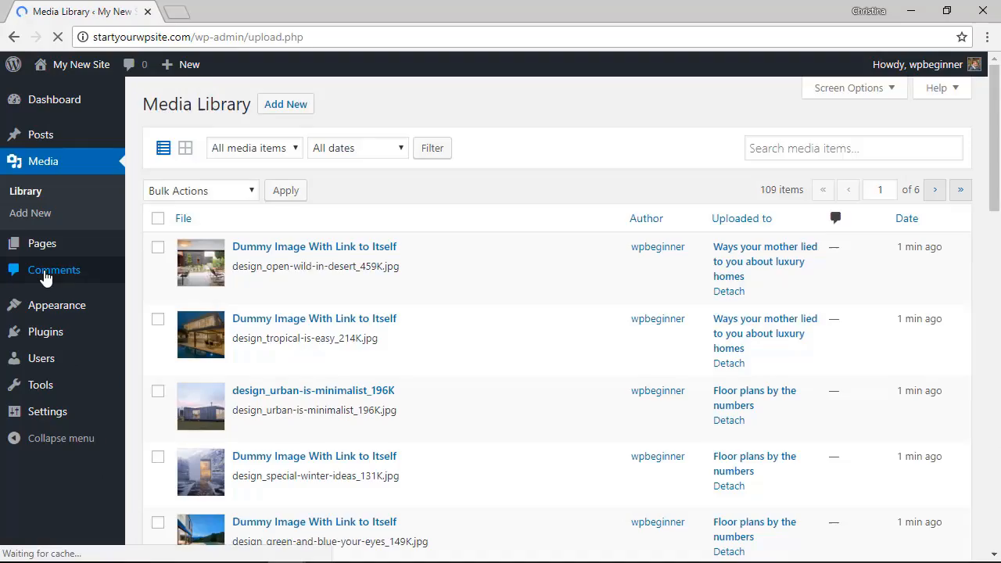
pyautogui.moveTo(278, 340)
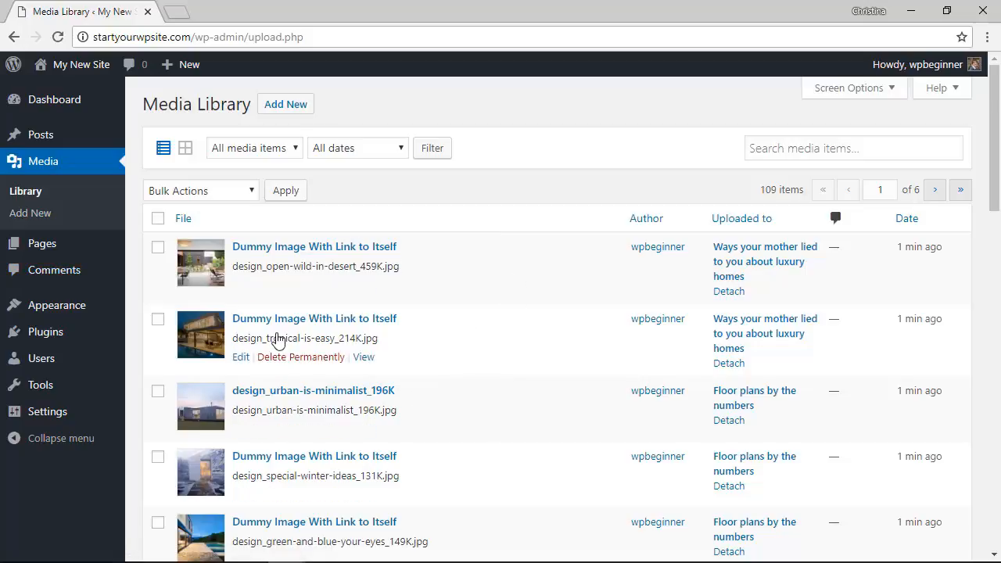